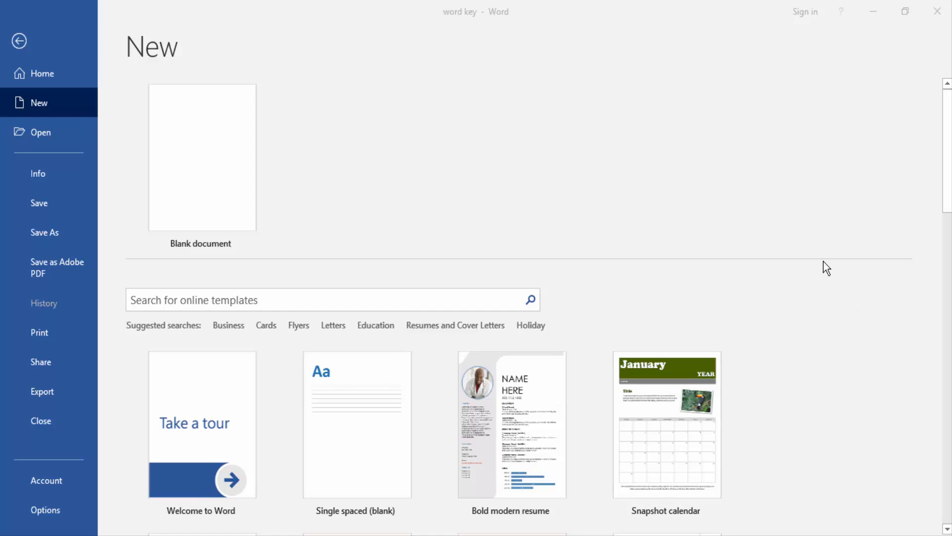
pyautogui.moveTo(827, 235)
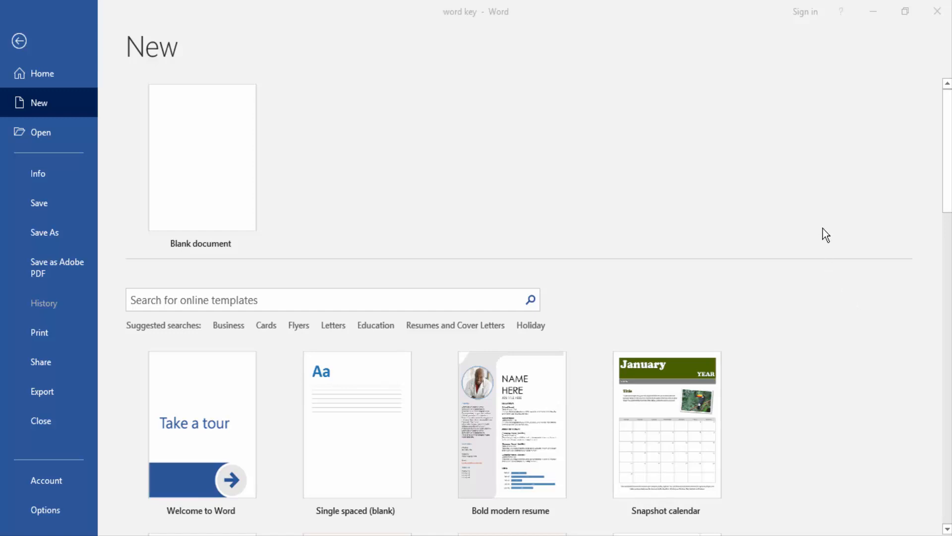
pyautogui.moveTo(409, 87)
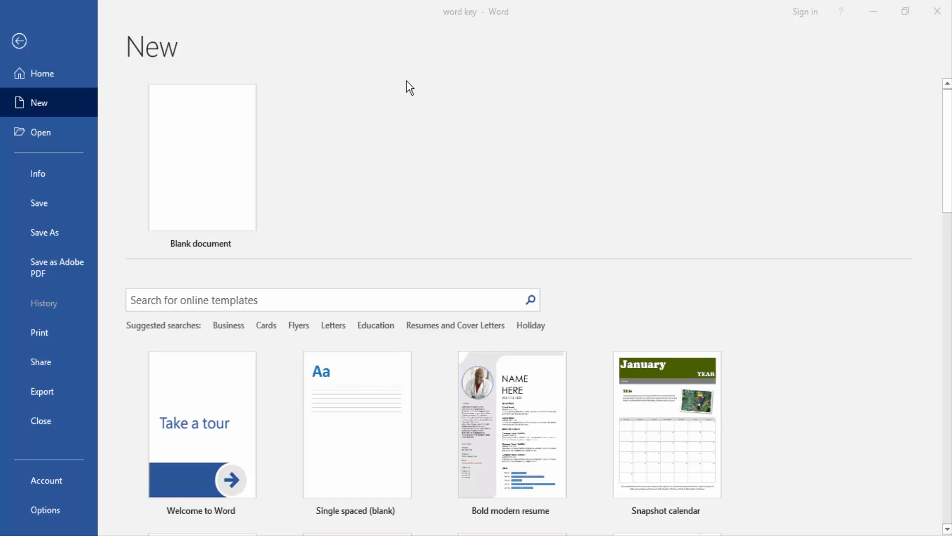
pyautogui.moveTo(220, 206)
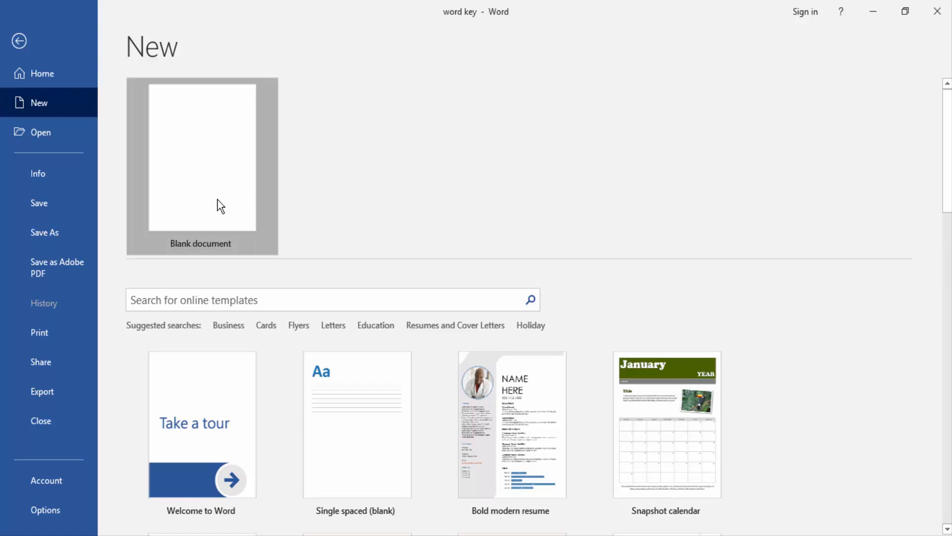
# Start a new blank document from the File > New page
pyautogui.click(202, 157)
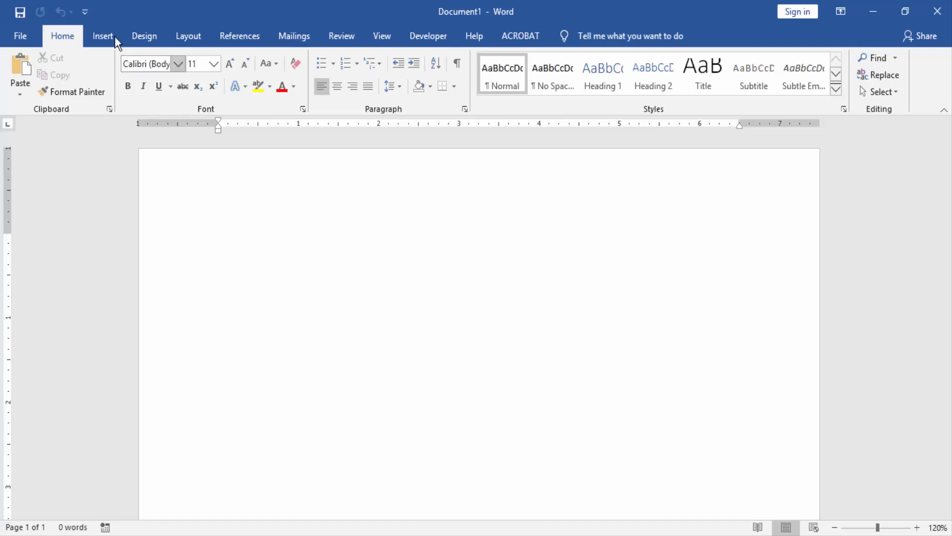
# Insert a new 6 by 3.5 inch drawing canvas from the Shapes gallery
pyautogui.click(103, 35)
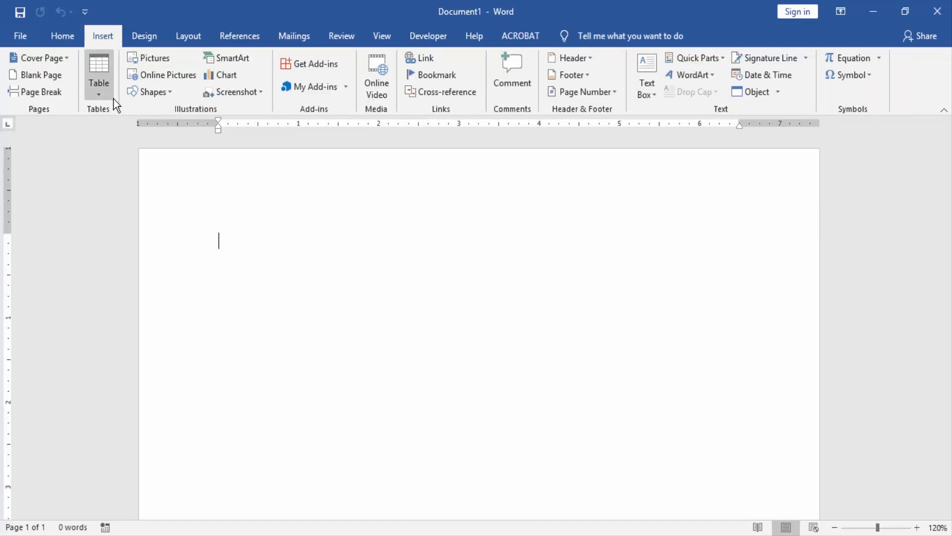
pyautogui.click(151, 92)
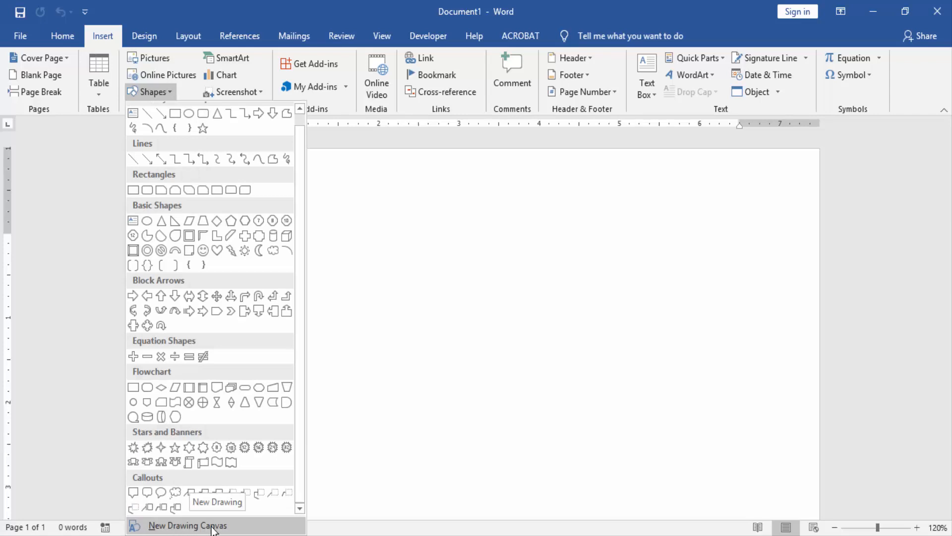
pyautogui.click(187, 525)
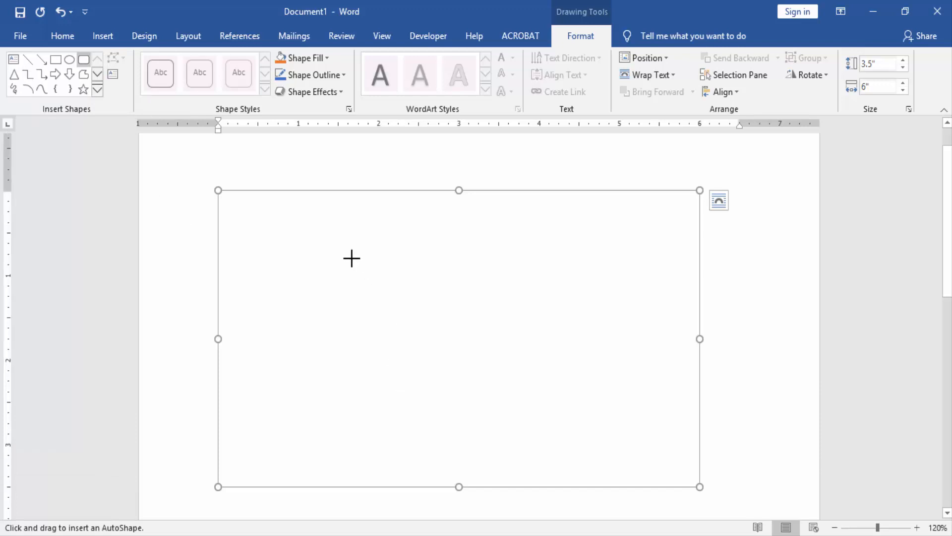
# Draw a 2.84 by 0.62 inch rounded rectangle near the canvas top with a light fill
pyautogui.moveTo(351, 258); pyautogui.dragTo(574, 290)
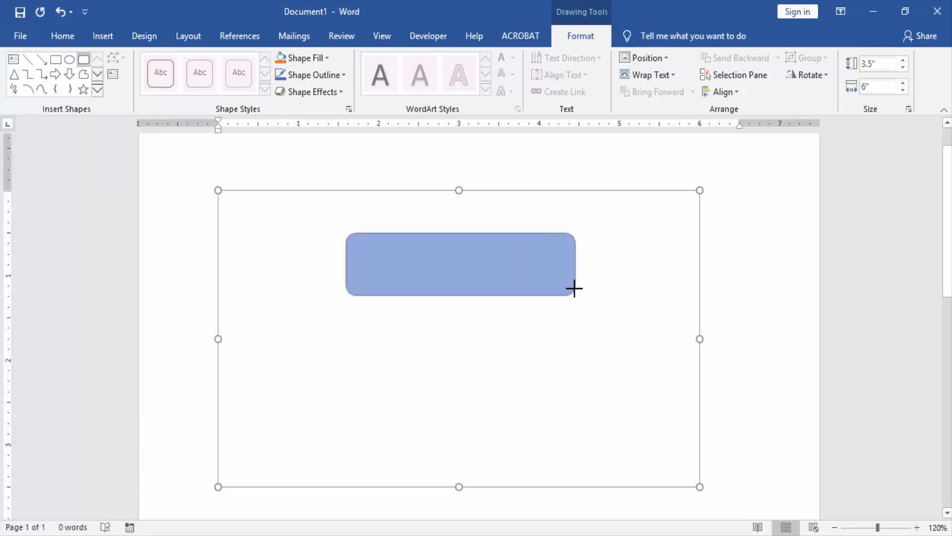
pyautogui.click(238, 73)
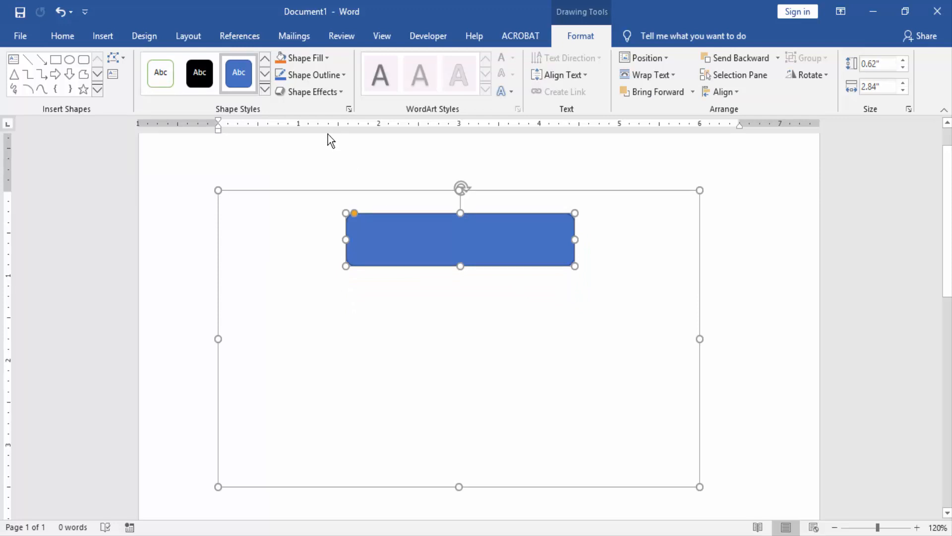
pyautogui.click(302, 58)
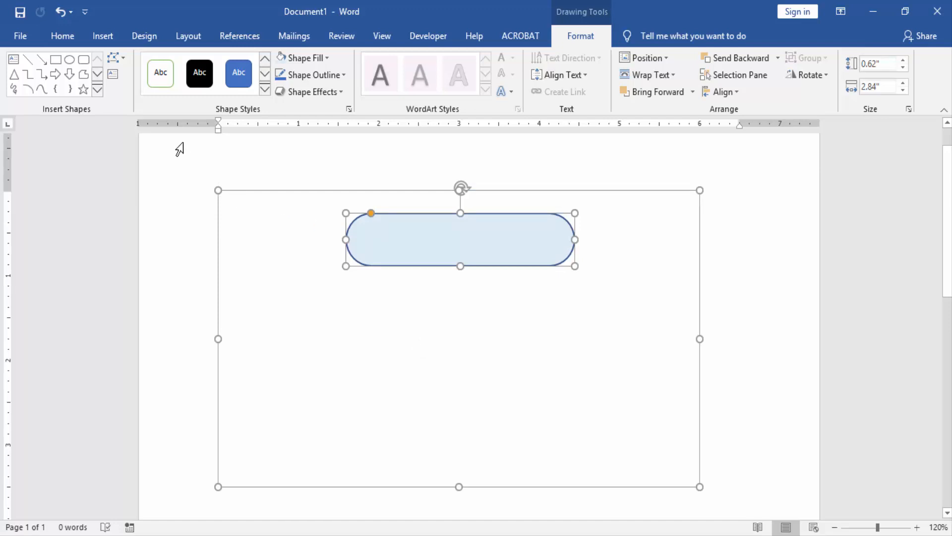
# Draw a trapezoid, then paste a copy and place it upside down below
pyautogui.click(97, 89)
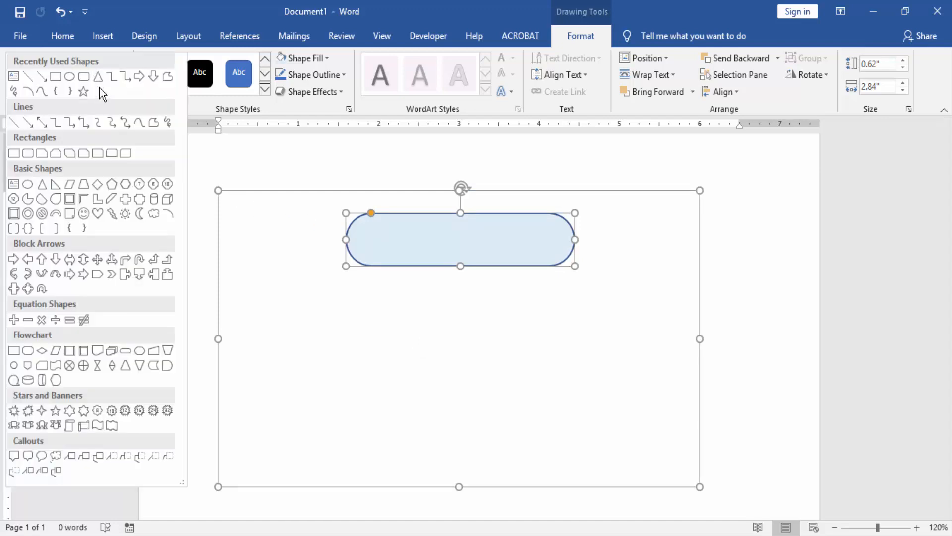
pyautogui.moveTo(98, 153)
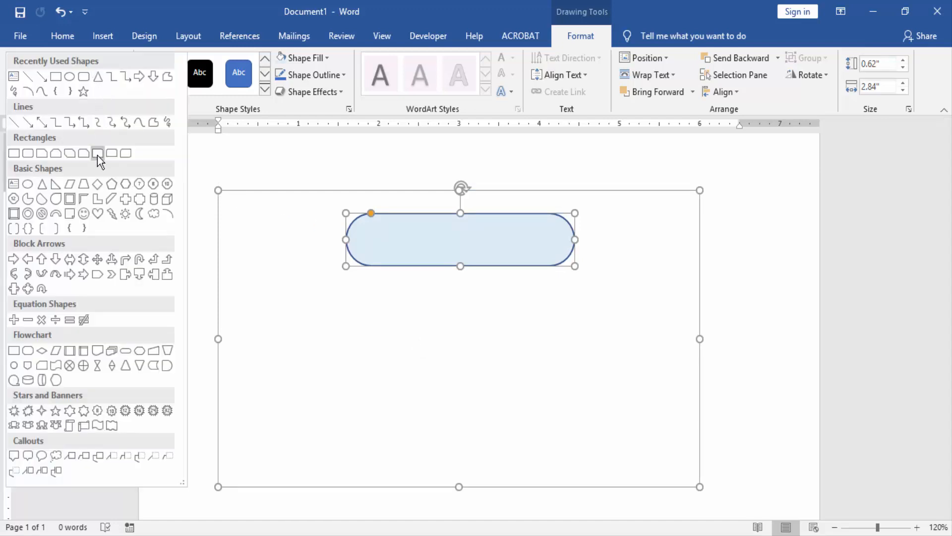
pyautogui.moveTo(84, 183)
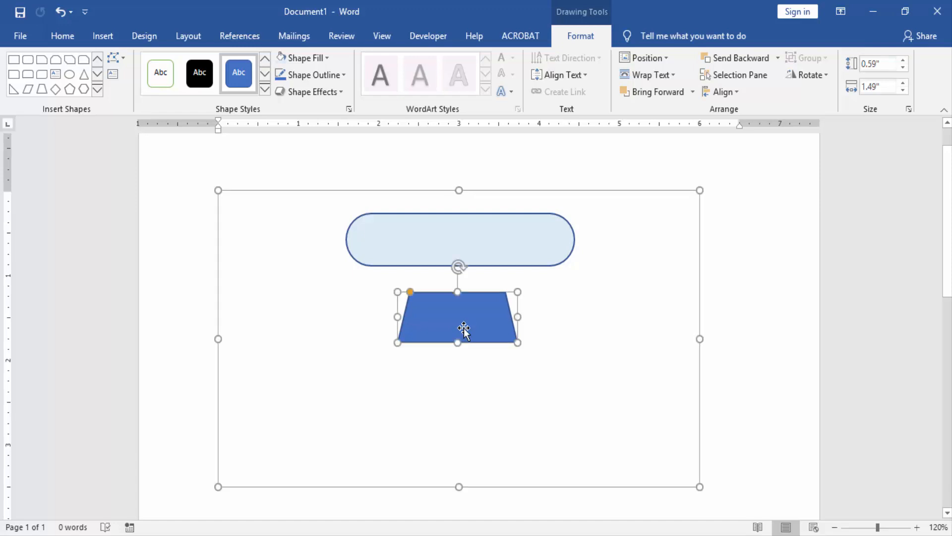
pyautogui.rightClick(465, 330)
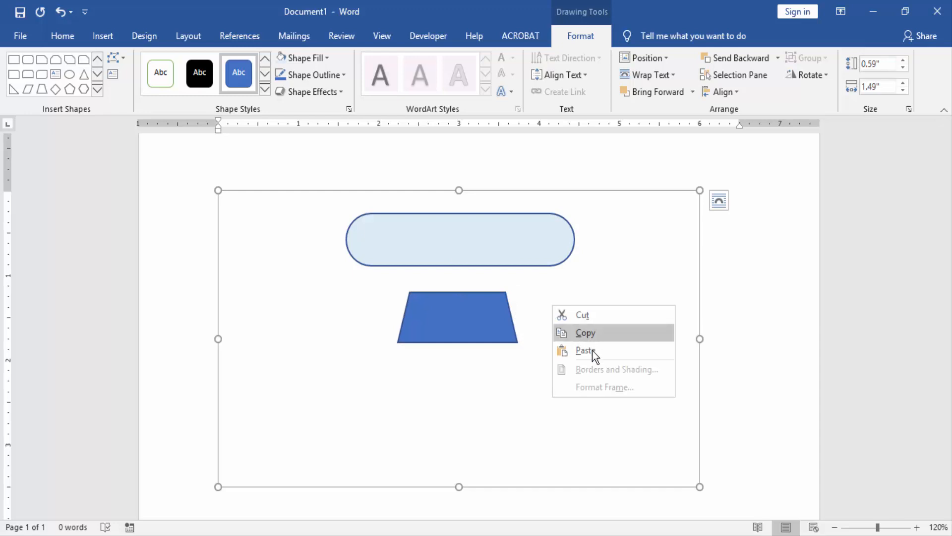
pyautogui.click(585, 351)
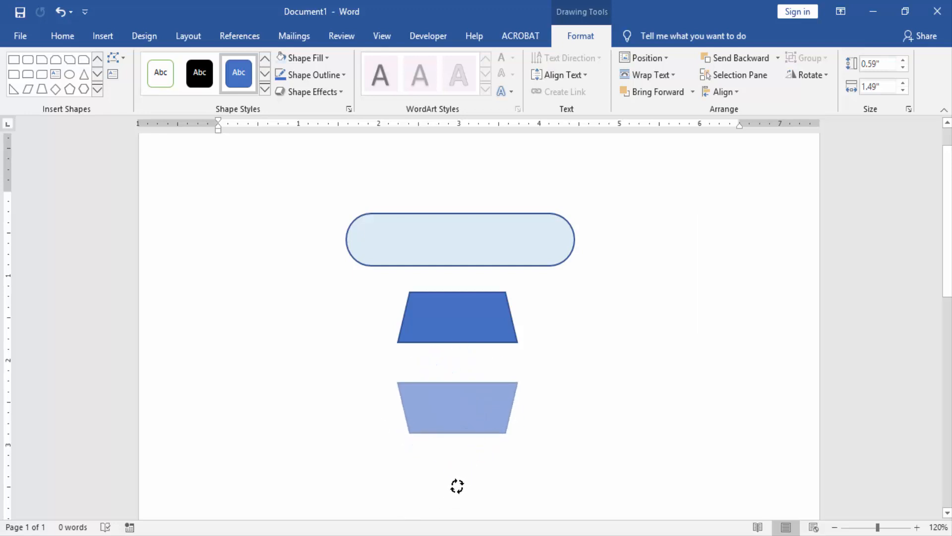
pyautogui.click(457, 407)
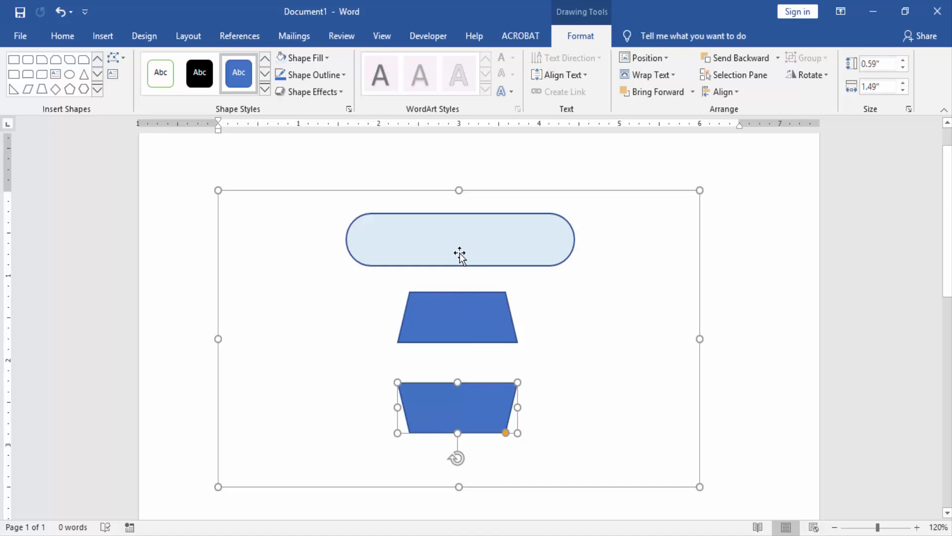
# Copy the top pill box to create a second one at the bottom
pyautogui.rightClick(459, 238)
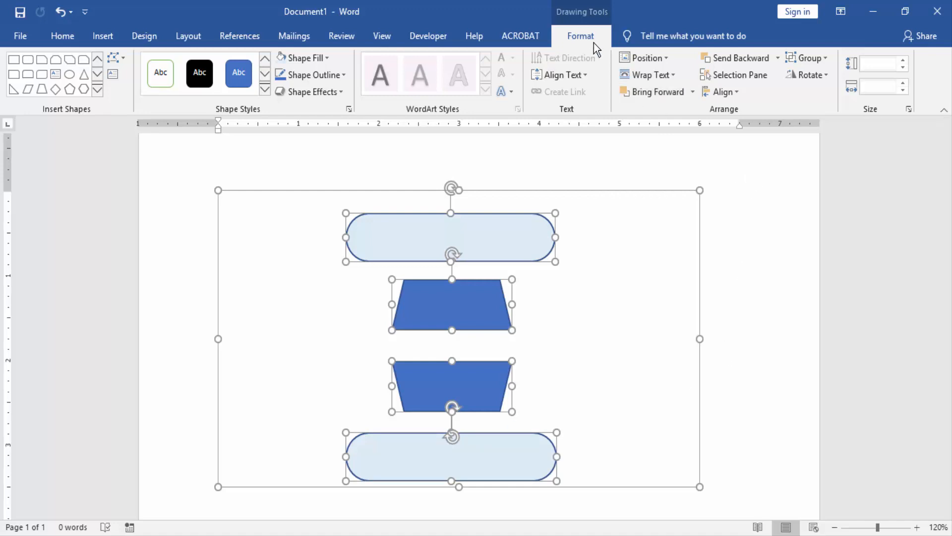
# Align Center all four shapes into one vertical column, then deselect them
pyautogui.click(720, 91)
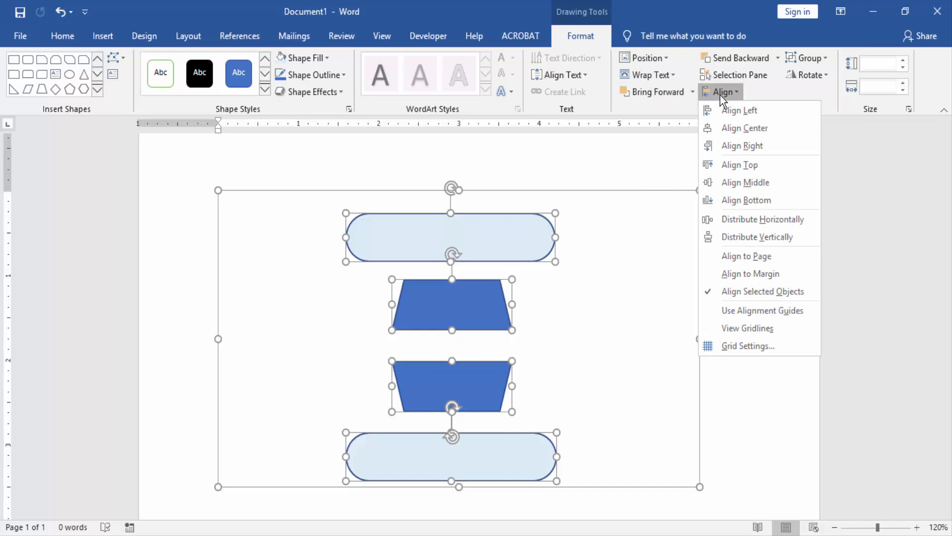
pyautogui.moveTo(745, 182)
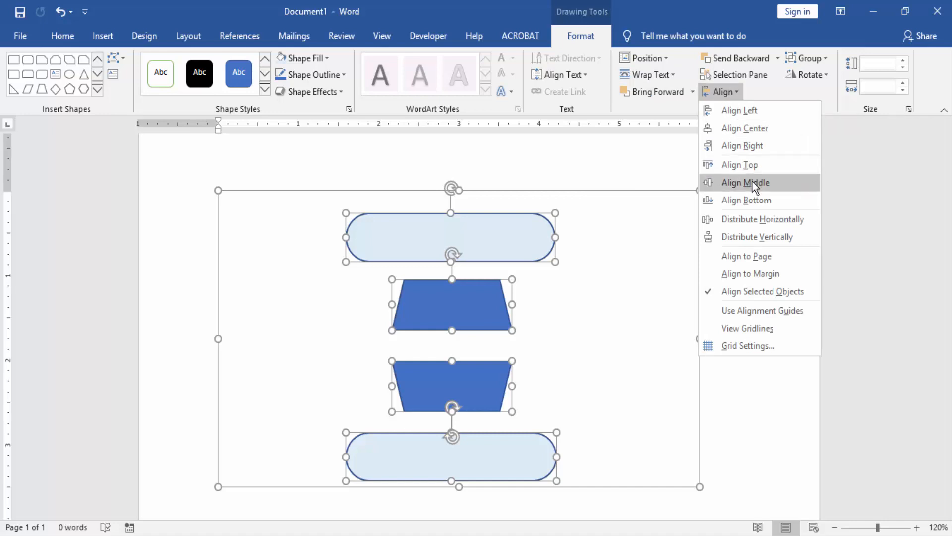
pyautogui.moveTo(753, 127)
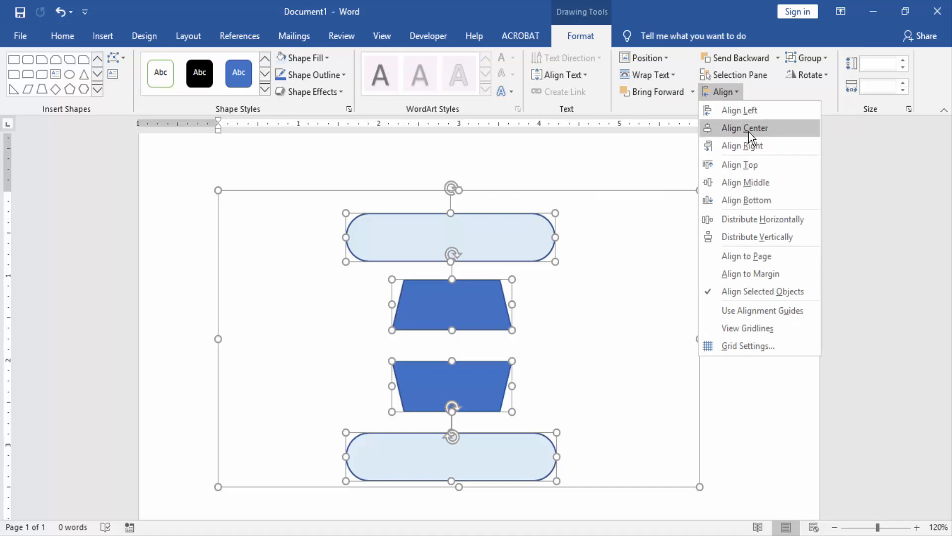
pyautogui.click(743, 128)
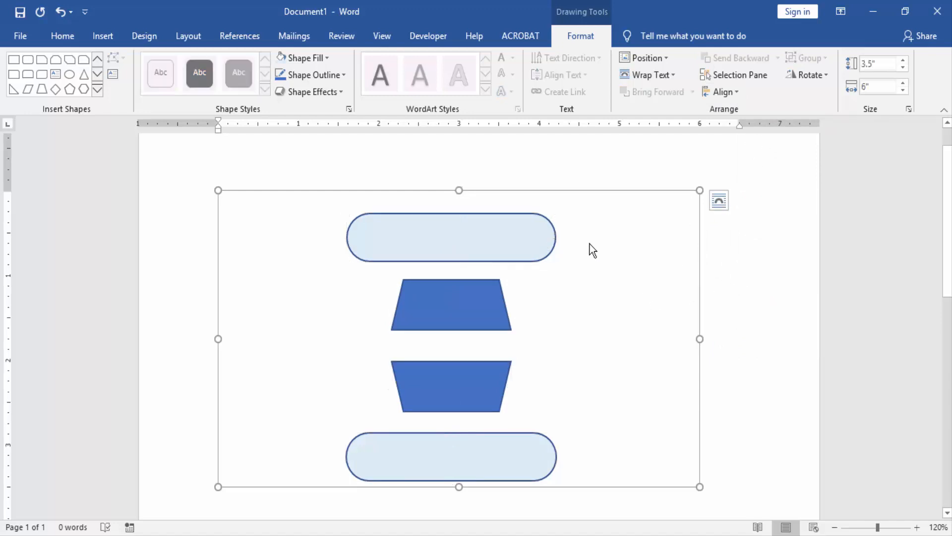
pyautogui.click(97, 90)
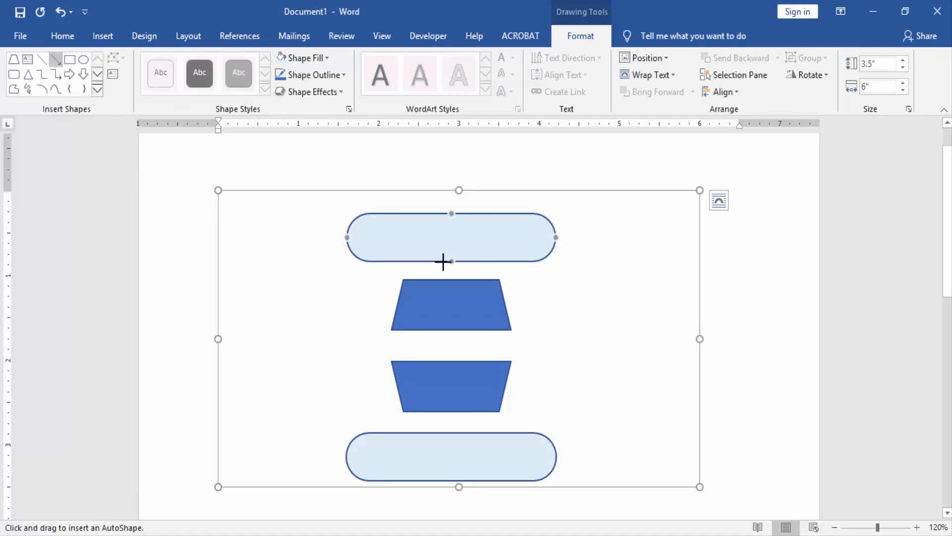
# Draw downward arrows linking the pill box, both trapezoids, and the bottom pill box
pyautogui.click(450, 303)
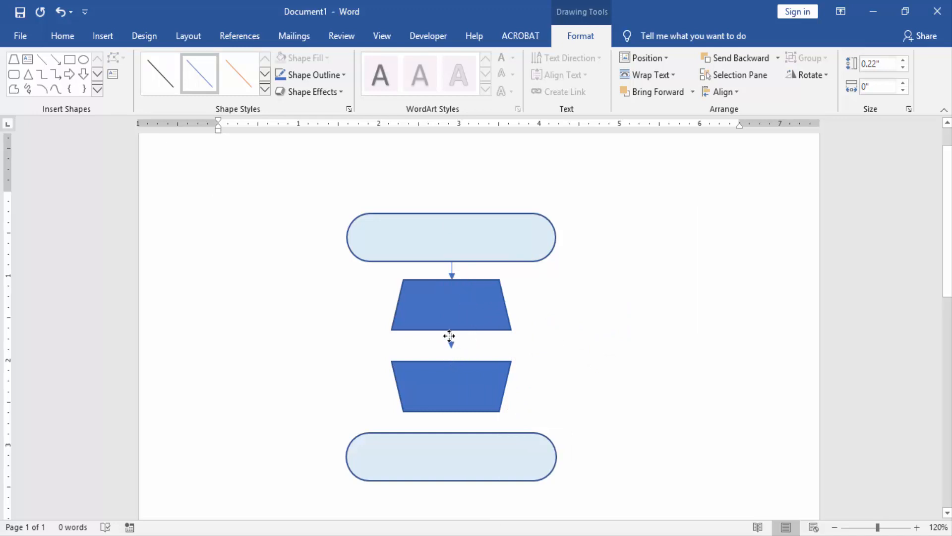
pyautogui.moveTo(447, 341)
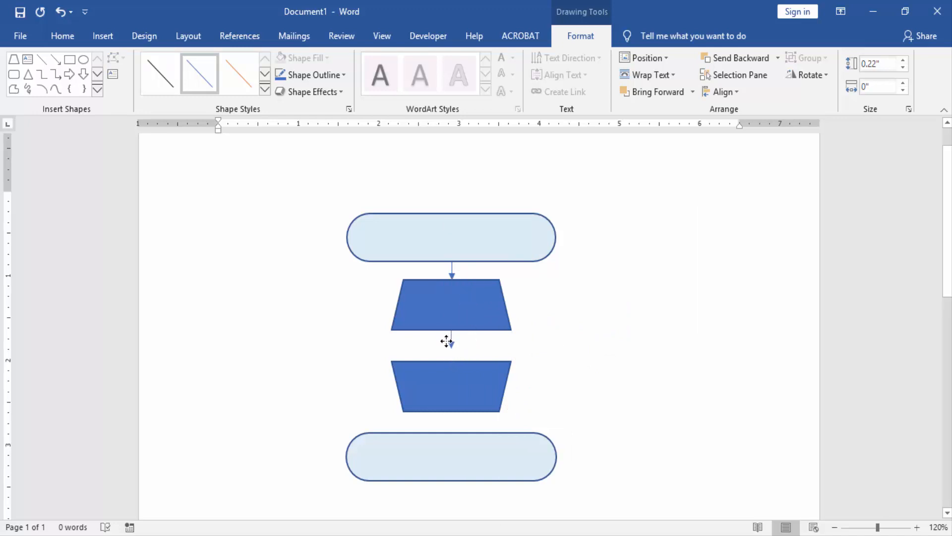
pyautogui.click(451, 341)
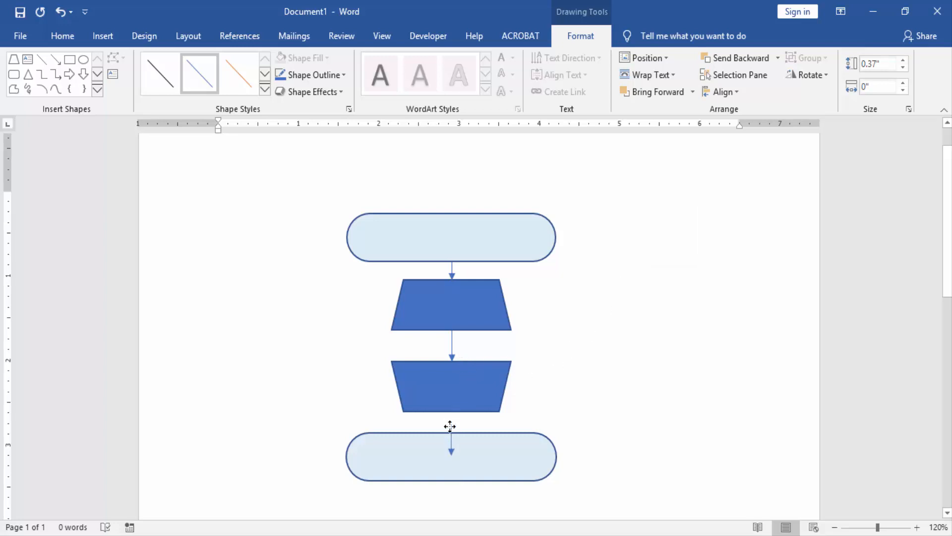
pyautogui.click(450, 456)
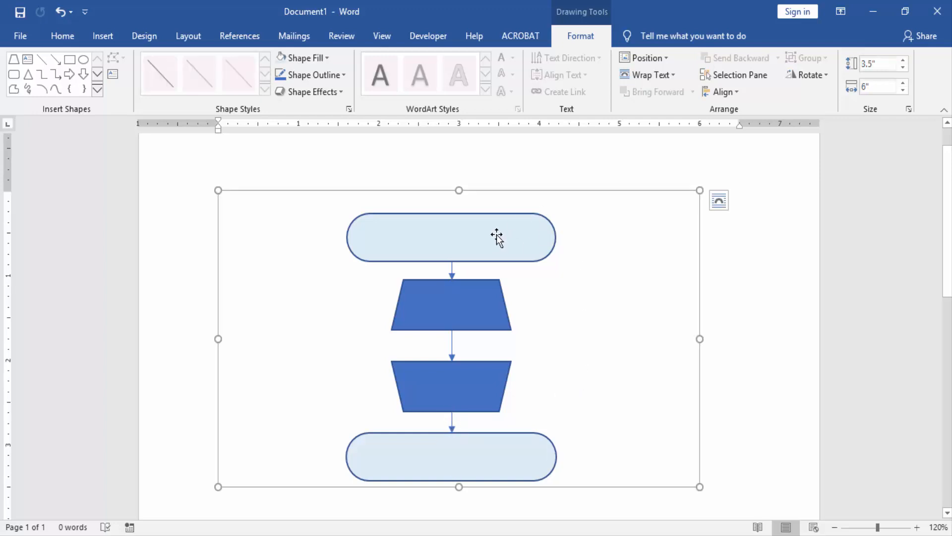
# Label the top pill box 'Start' in 18 pt centred text
pyautogui.click(451, 237)
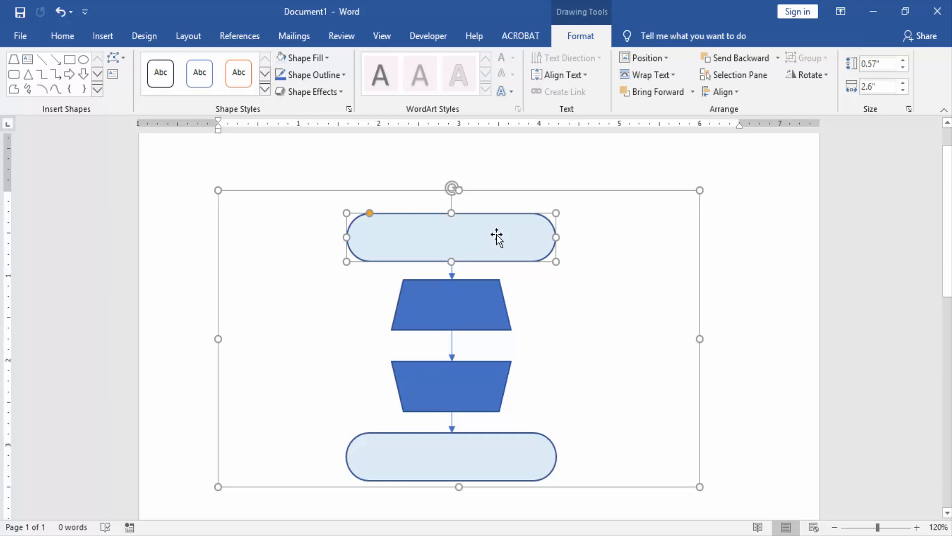
pyautogui.moveTo(521, 298)
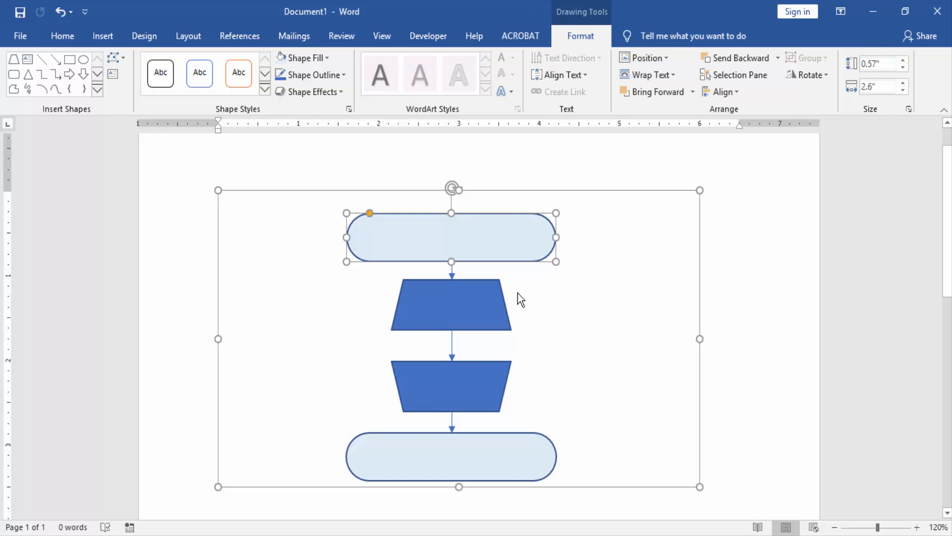
pyautogui.moveTo(497, 235)
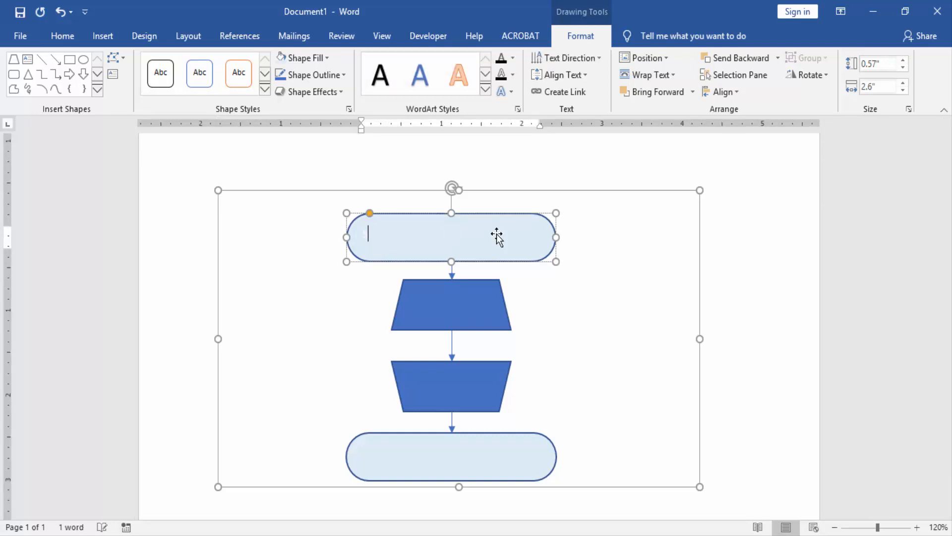
pyautogui.write('Start')
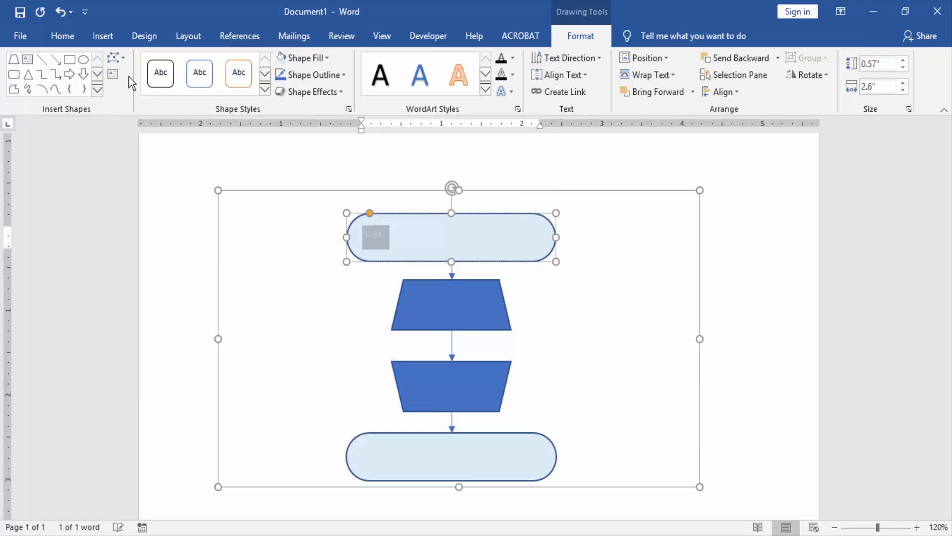
pyautogui.click(62, 36)
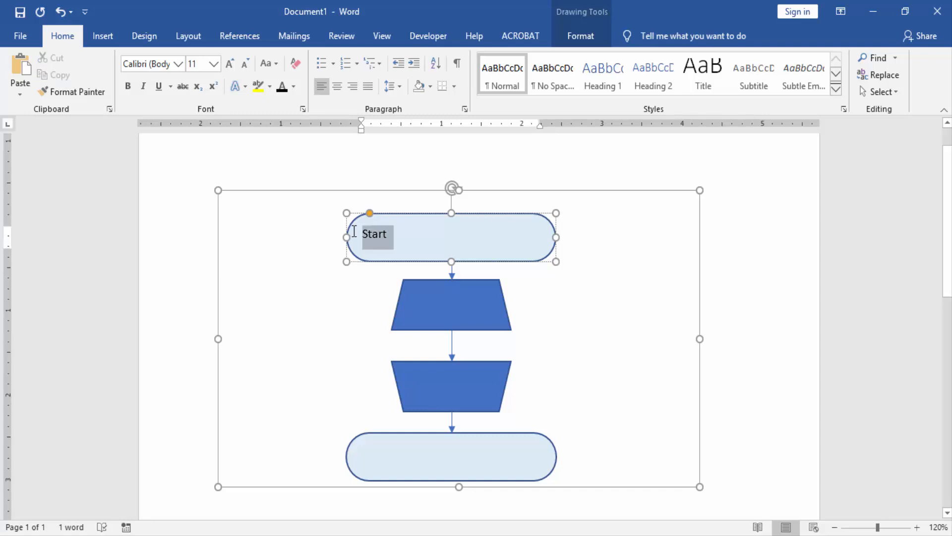
pyautogui.click(337, 85)
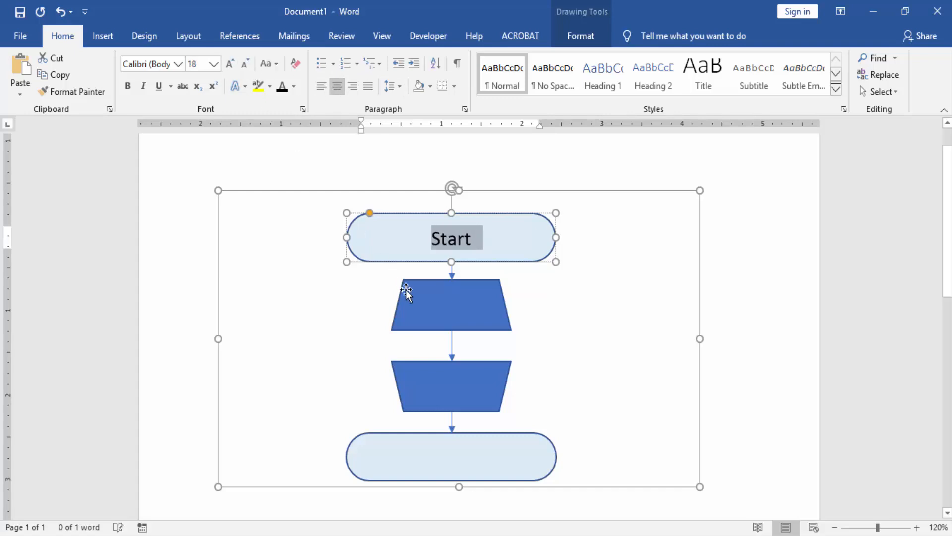
pyautogui.click(450, 306)
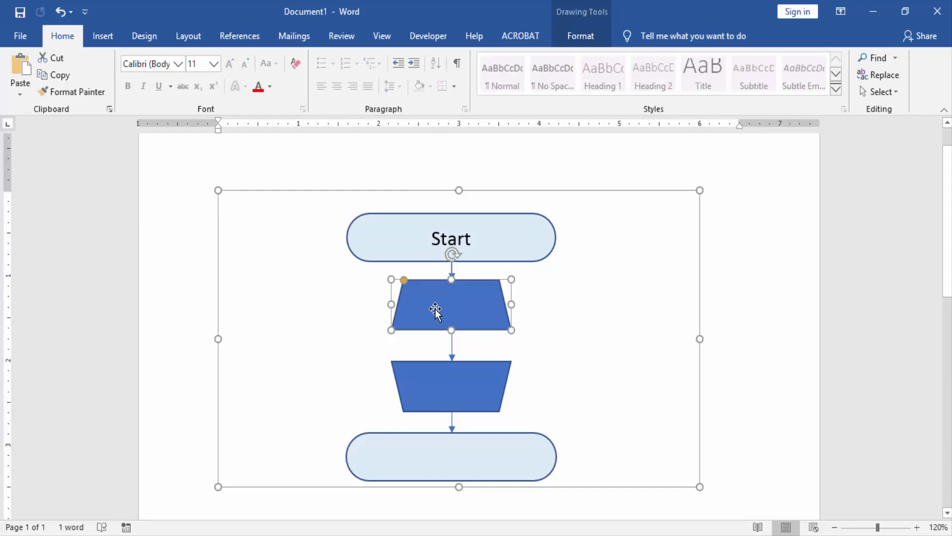
# Label the trapezoids '1st' and '2nd' and type 'Done' into the bottom pill box
pyautogui.write('1st')
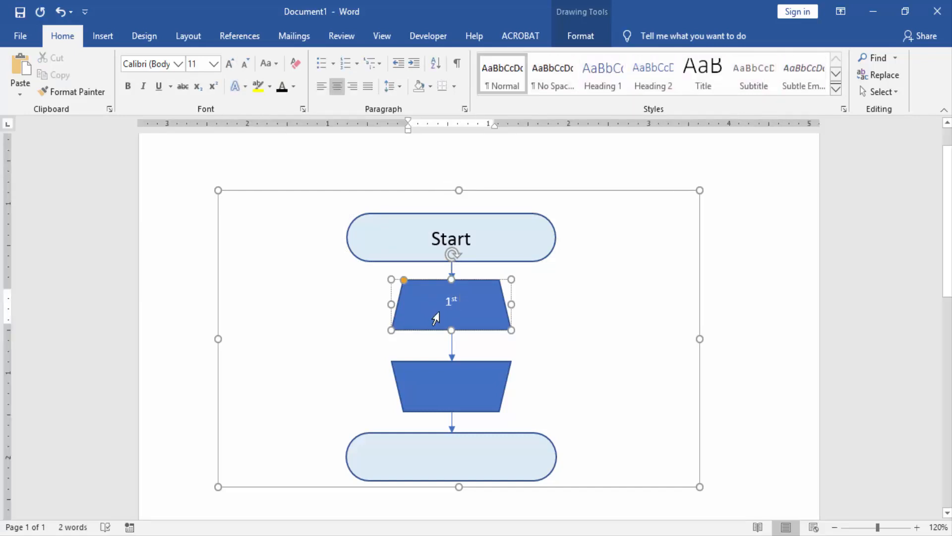
pyautogui.click(450, 389)
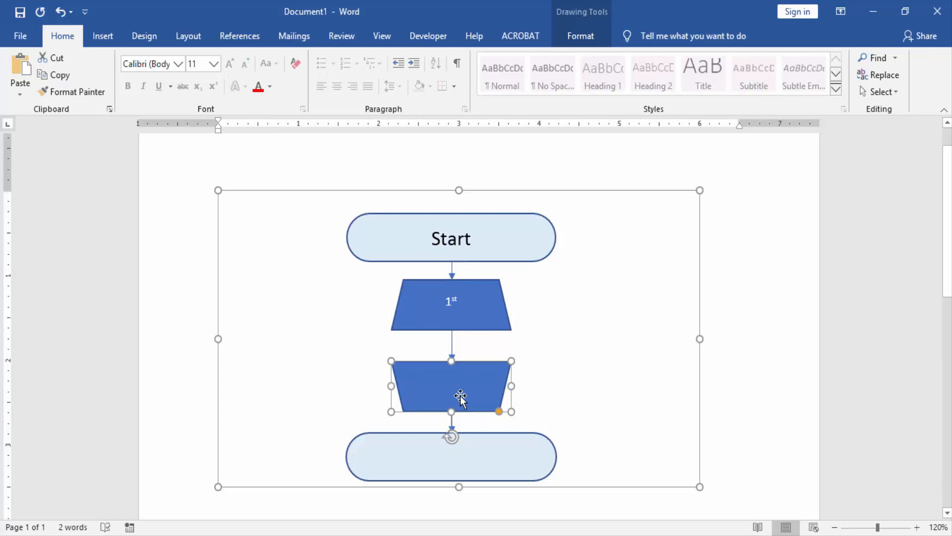
pyautogui.write('2')
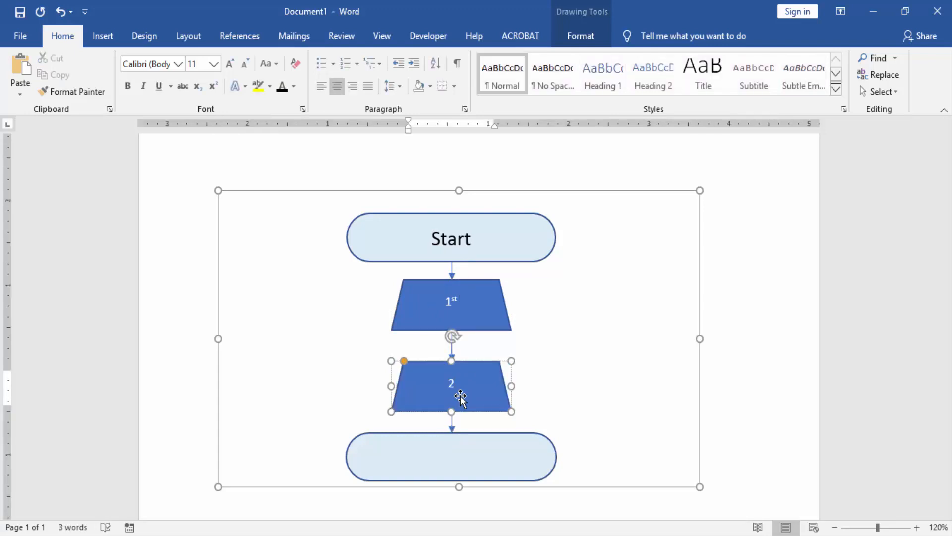
pyautogui.write('nd')
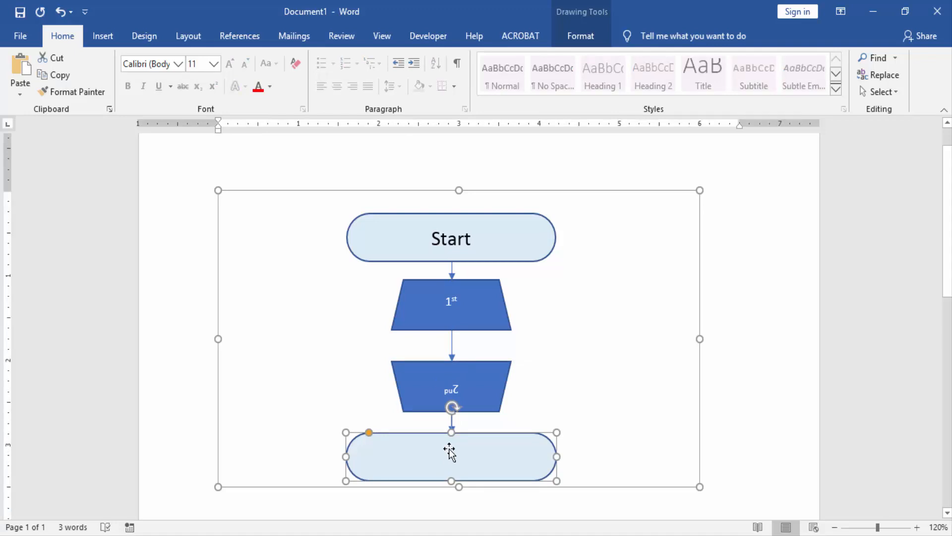
pyautogui.write('Done')
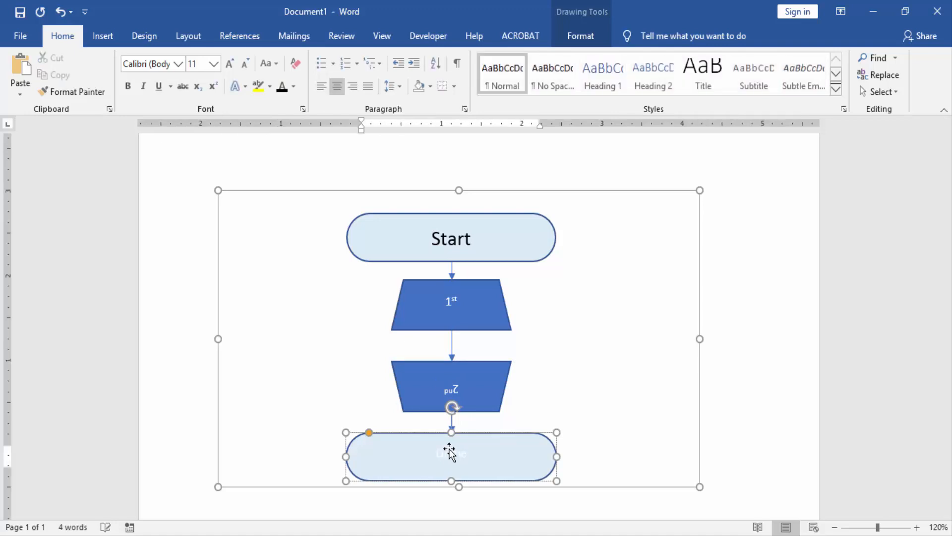
# Retype the bottom label and grow its font to 18 pt to match Start
pyautogui.scroll(-3)
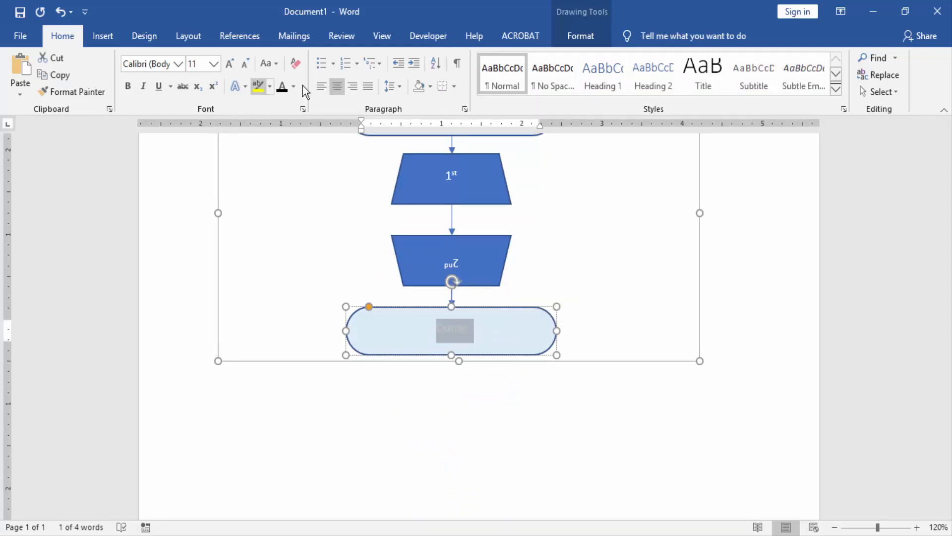
pyautogui.write('Dome')
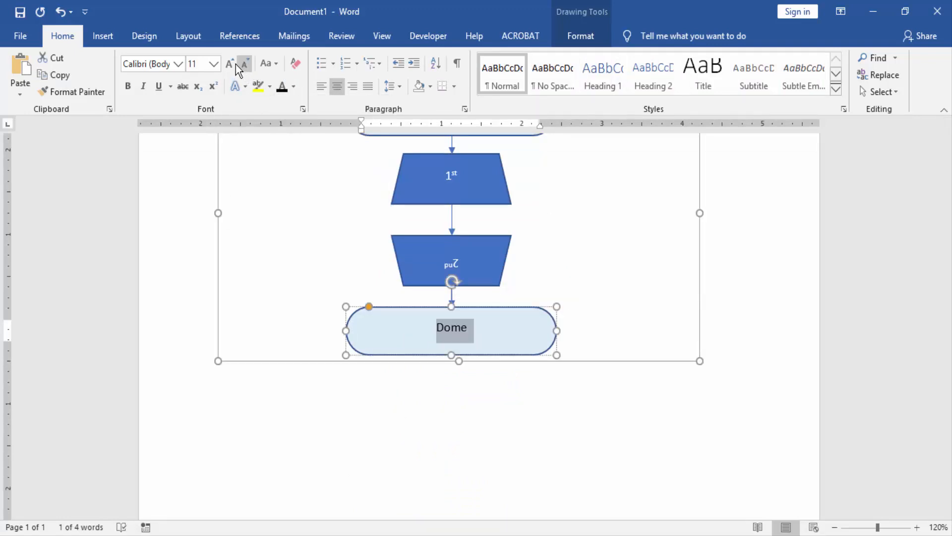
pyautogui.click(230, 63)
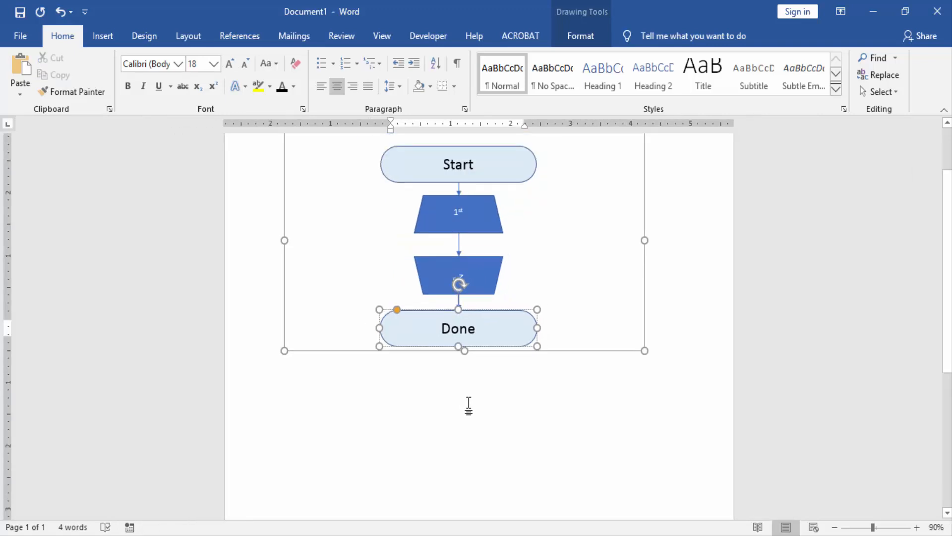
pyautogui.click(752, 304)
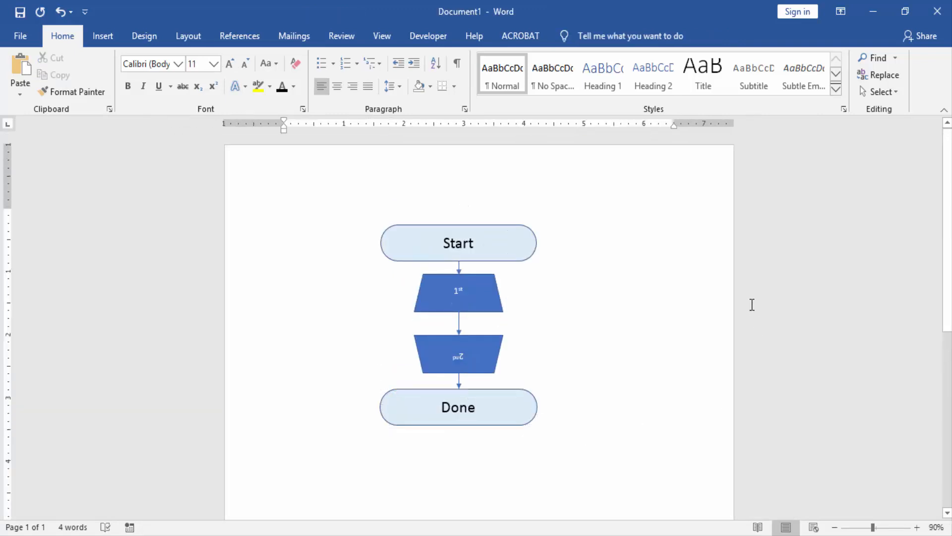
pyautogui.moveTo(768, 319)
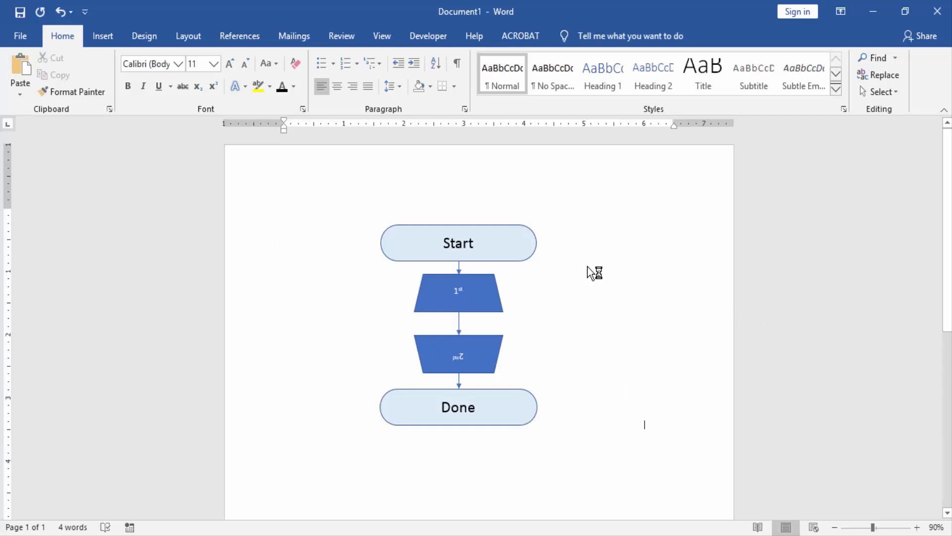
pyautogui.moveTo(648, 297)
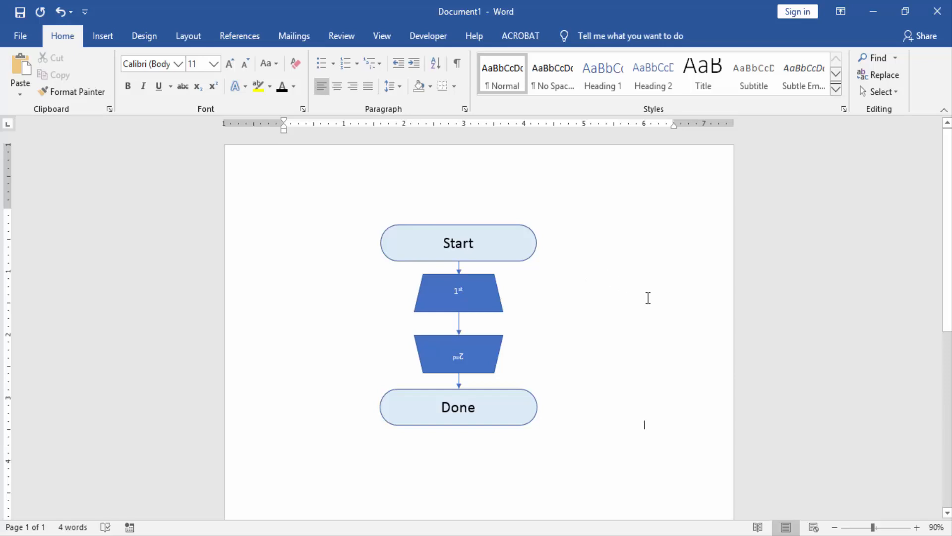